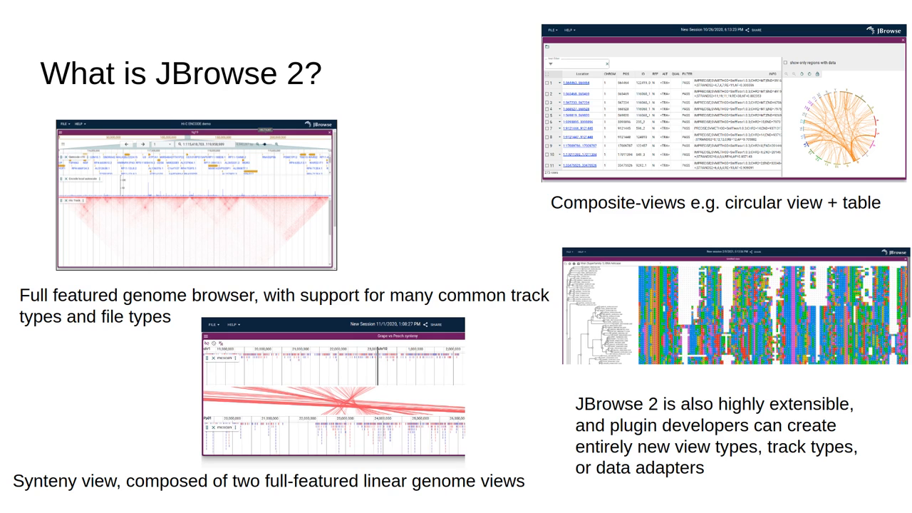
pyautogui.moveTo(556, 317)
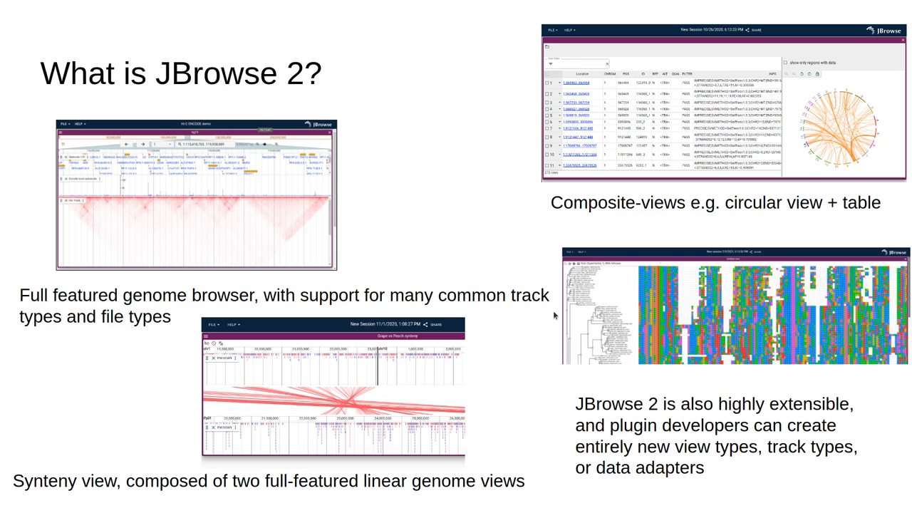
pyautogui.moveTo(439, 356)
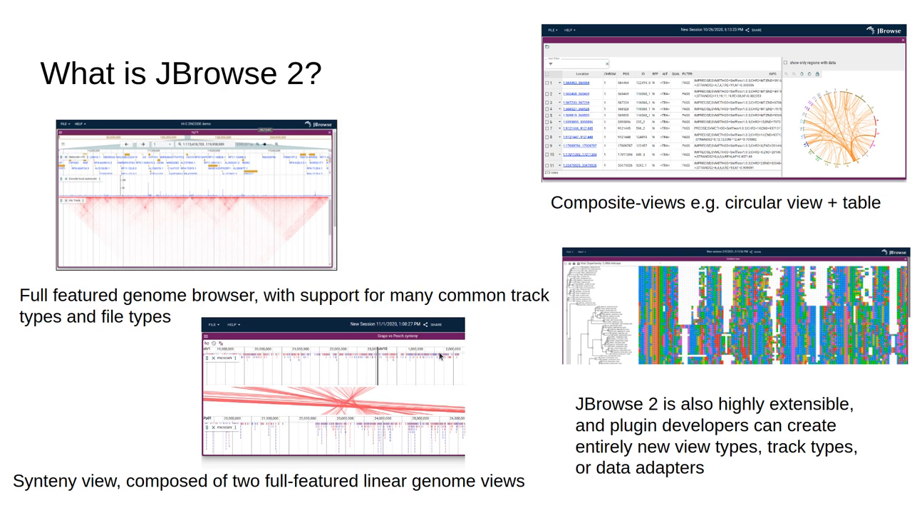
pyautogui.moveTo(277, 362)
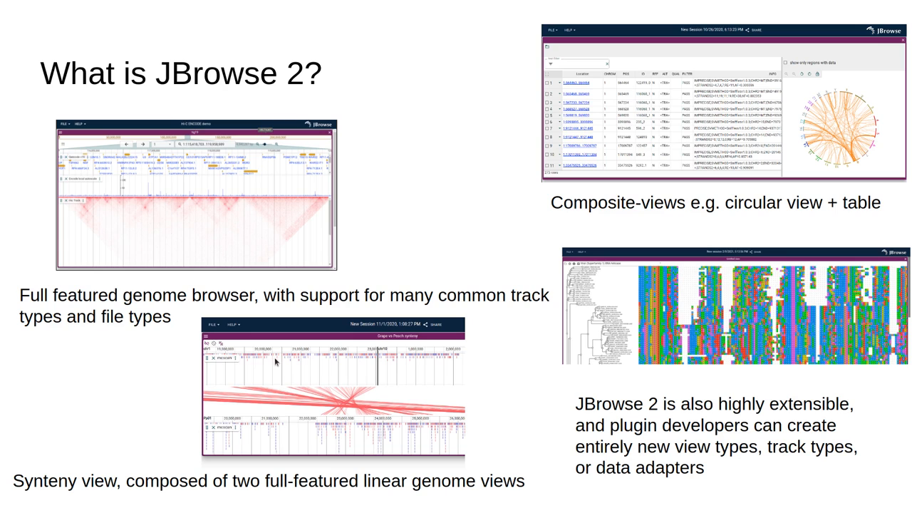
pyautogui.moveTo(283, 437)
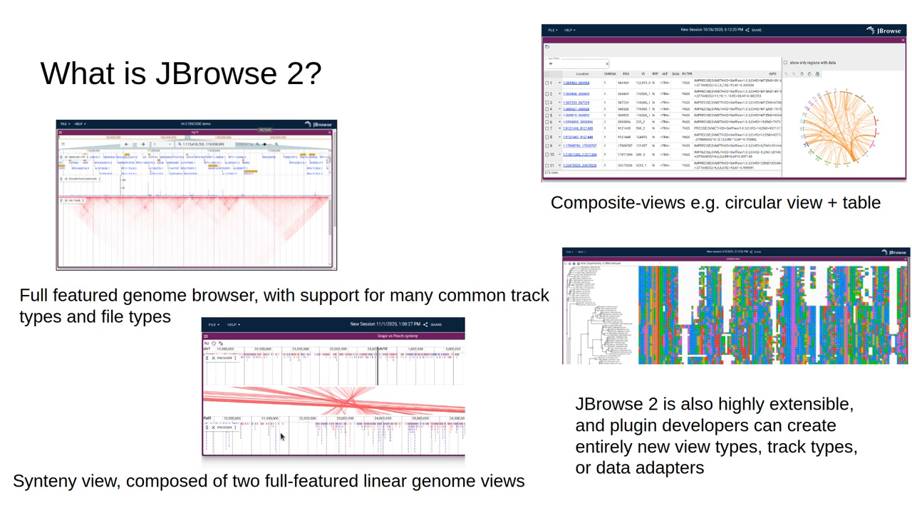
pyautogui.moveTo(368, 408)
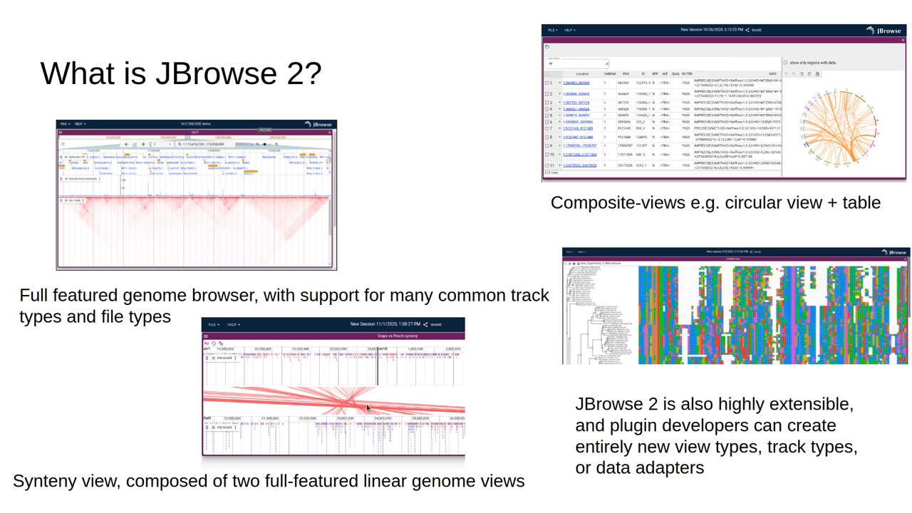
pyautogui.moveTo(716, 223)
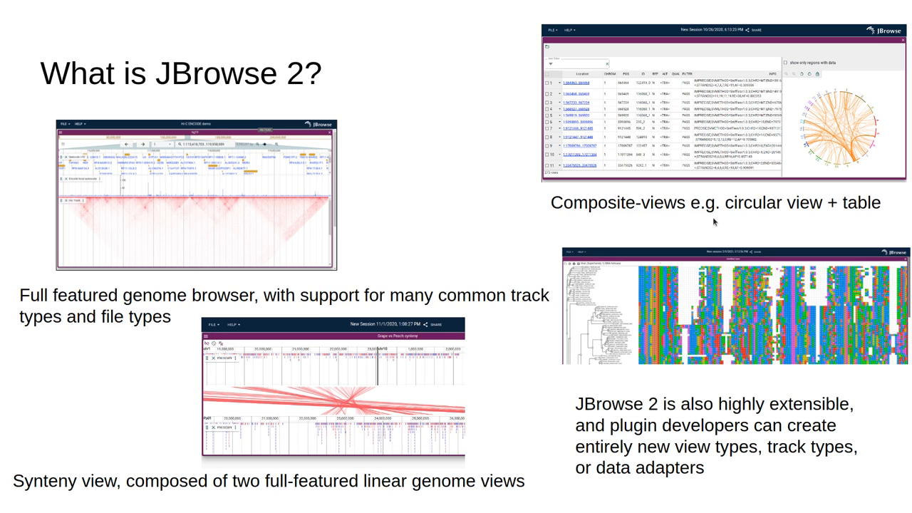
pyautogui.moveTo(861, 136)
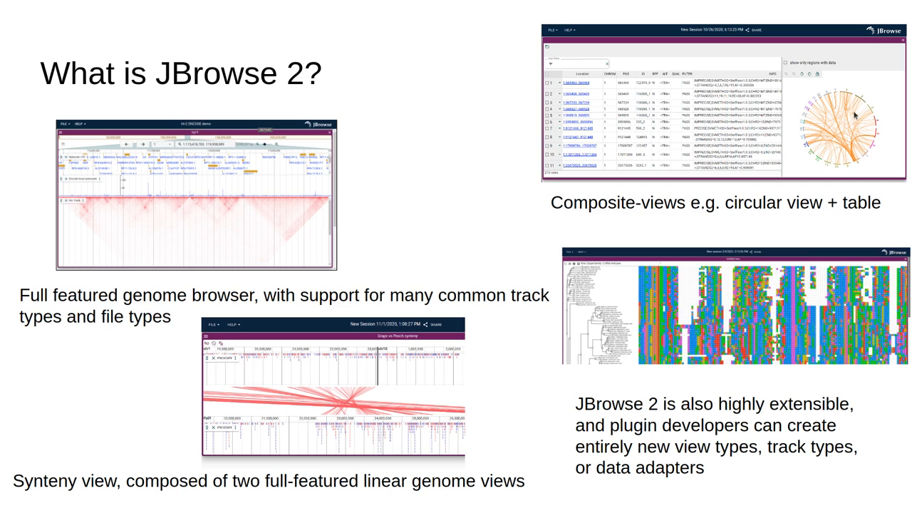
pyautogui.moveTo(587, 117)
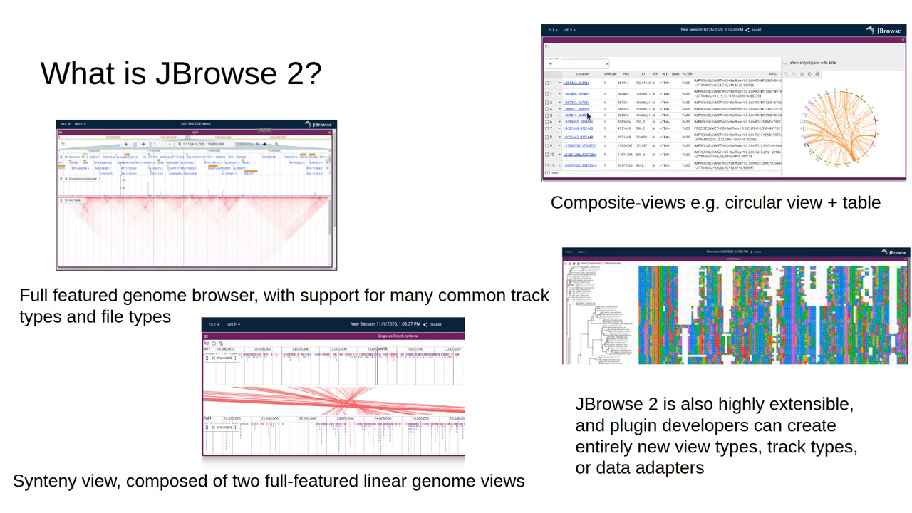
pyautogui.moveTo(587, 104)
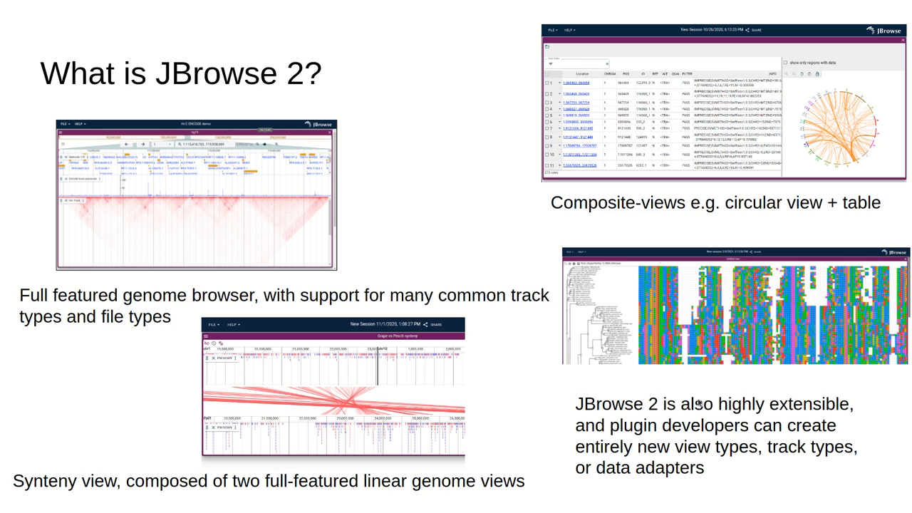
pyautogui.moveTo(736, 410)
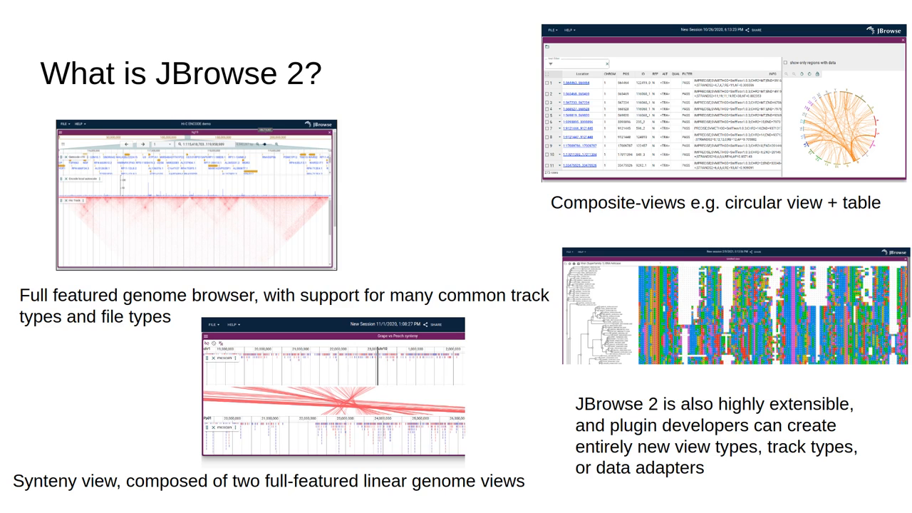
pyautogui.moveTo(740, 396)
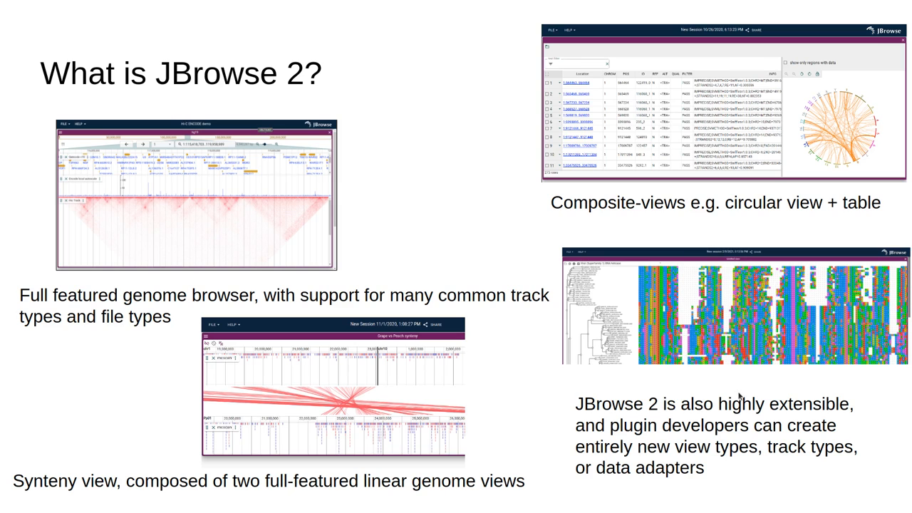
pyautogui.moveTo(739, 343)
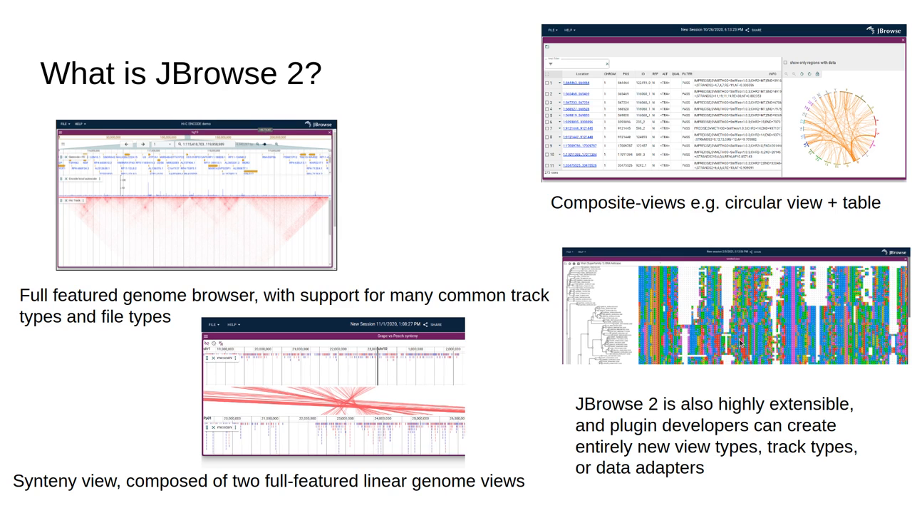
pyautogui.moveTo(756, 313)
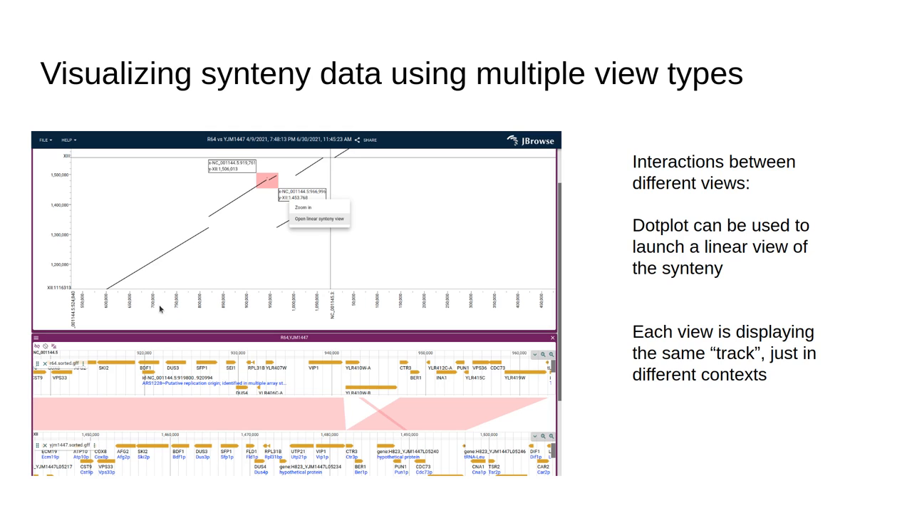
pyautogui.moveTo(263, 183)
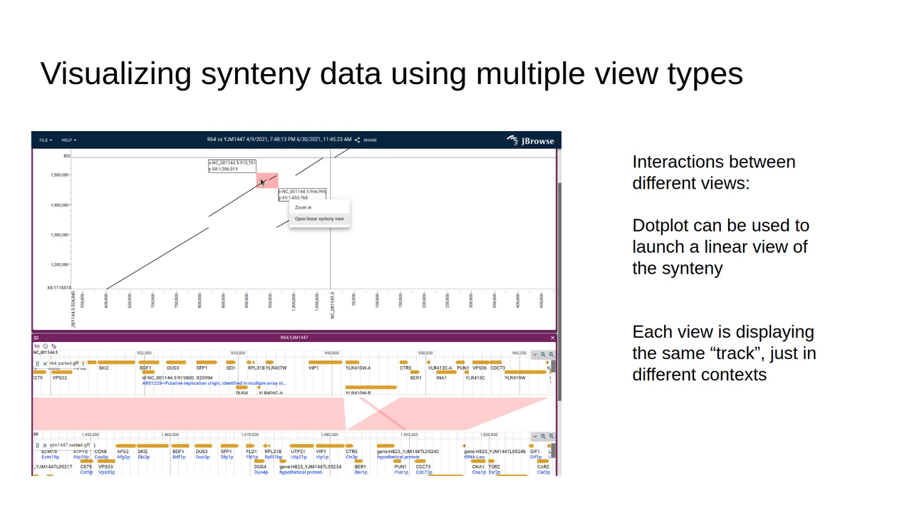
pyautogui.moveTo(278, 191)
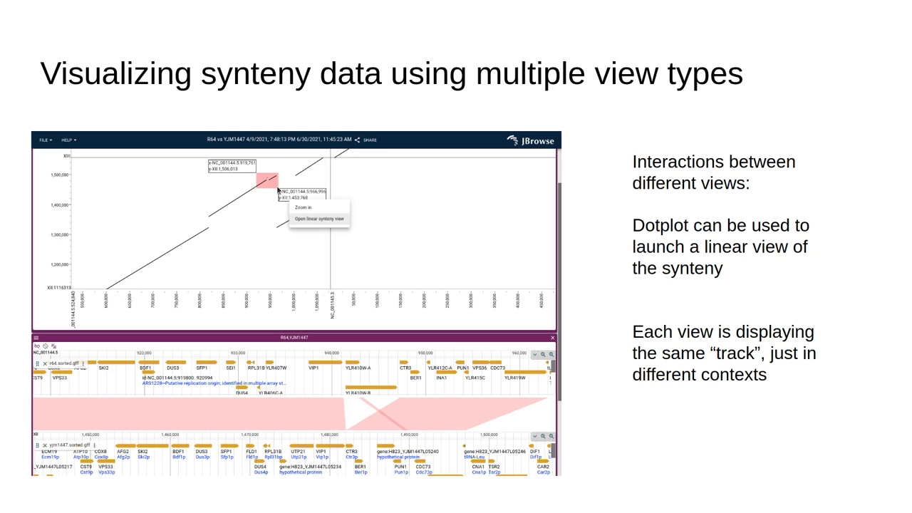
pyautogui.moveTo(310, 219)
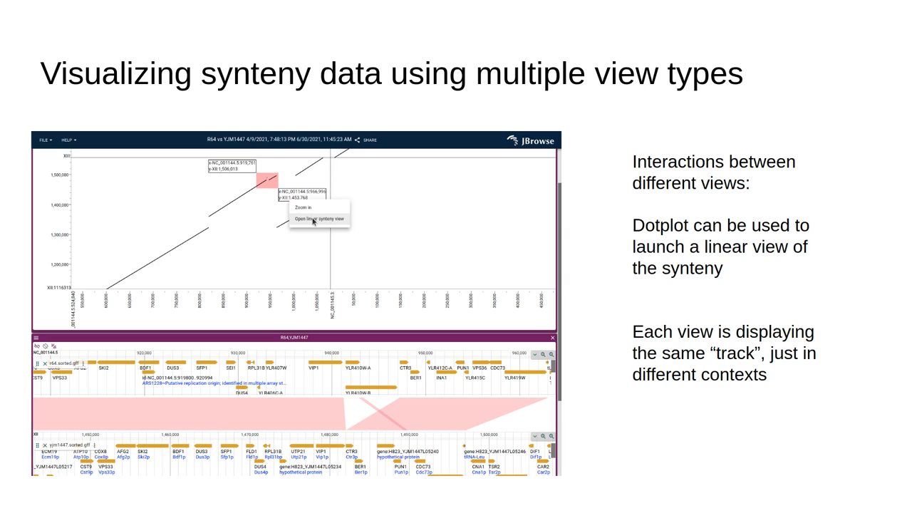
pyautogui.moveTo(338, 222)
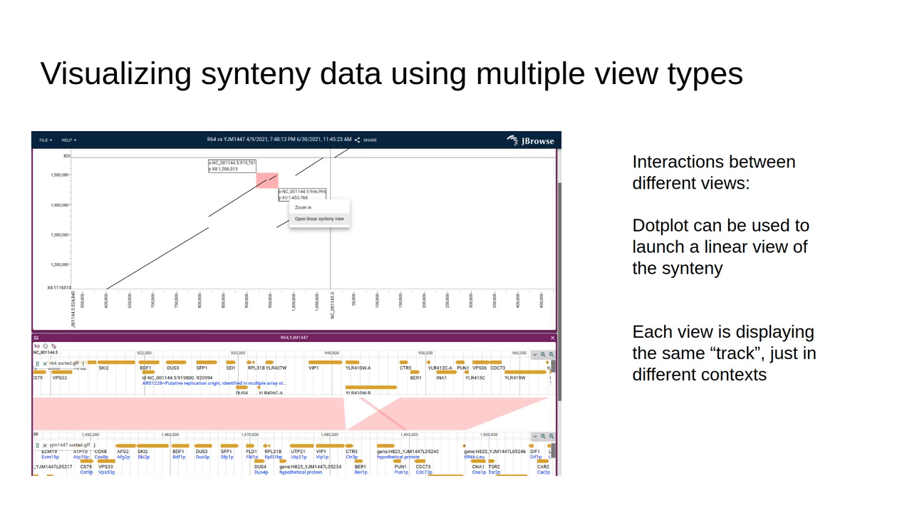
# Advance from the synteny views slide to the Visualizing SVs slide.
pyautogui.press('Right')
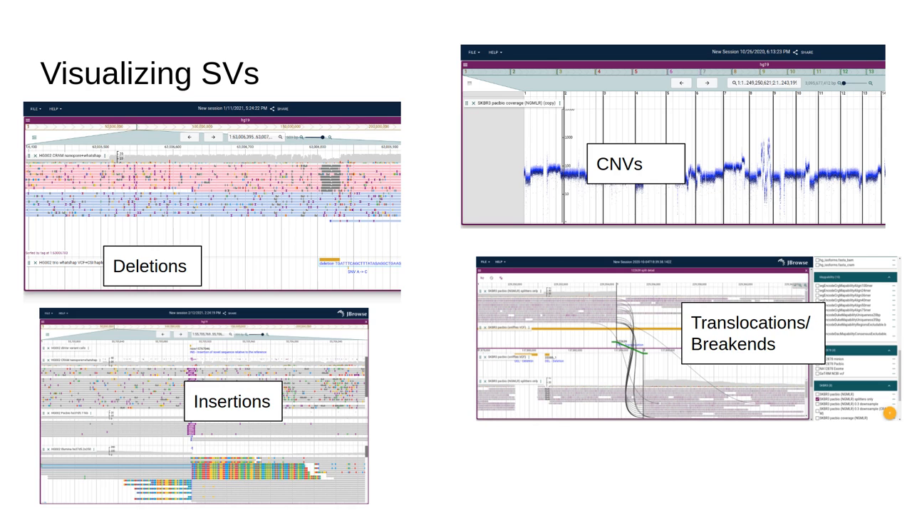
pyautogui.moveTo(203, 206)
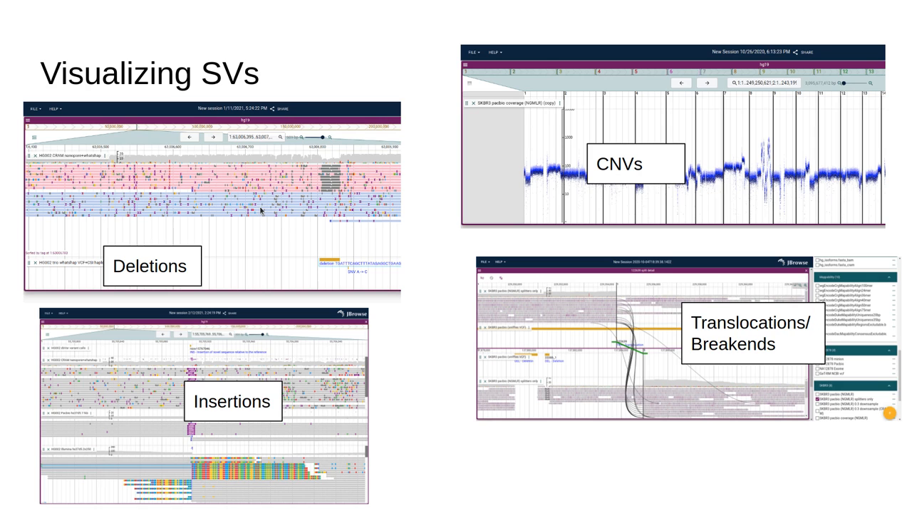
pyautogui.moveTo(274, 211)
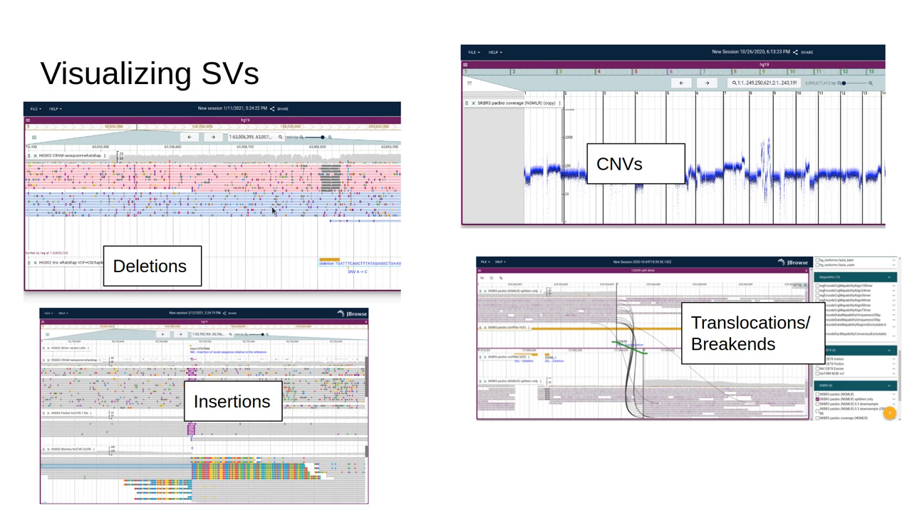
pyautogui.moveTo(317, 187)
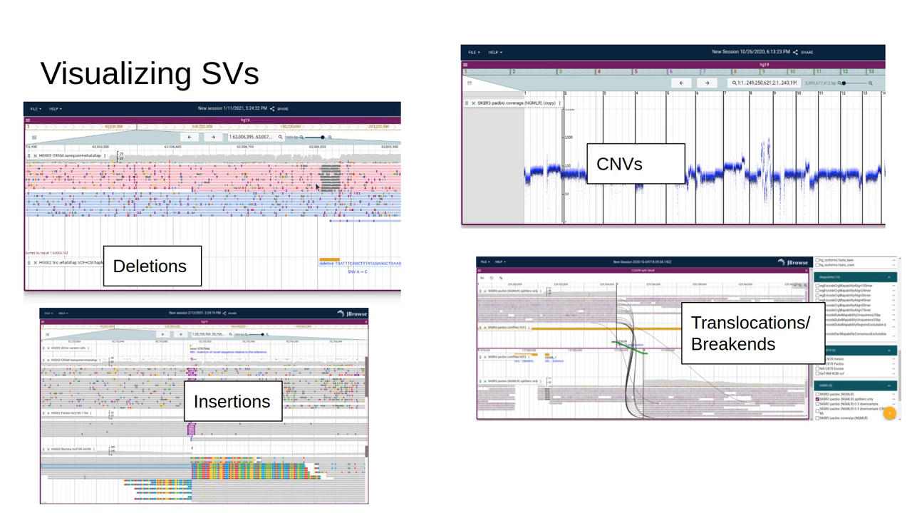
pyautogui.moveTo(342, 176)
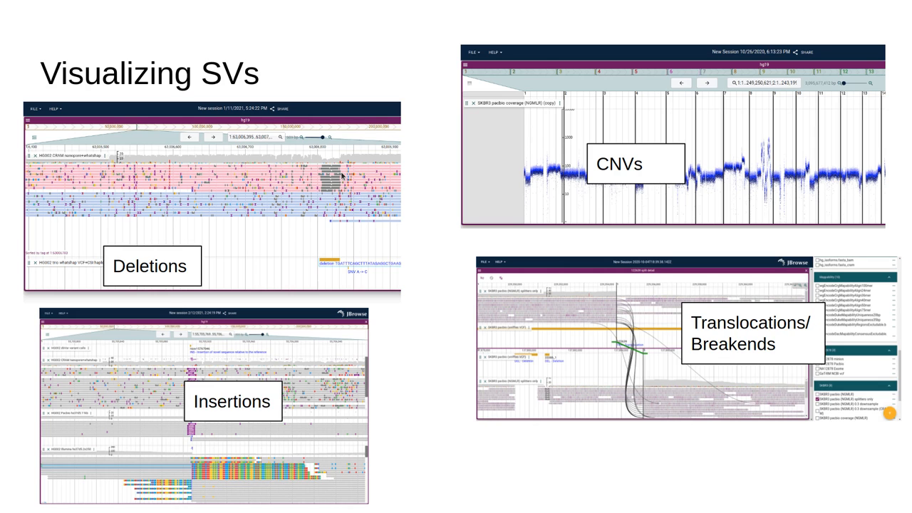
pyautogui.moveTo(342, 176)
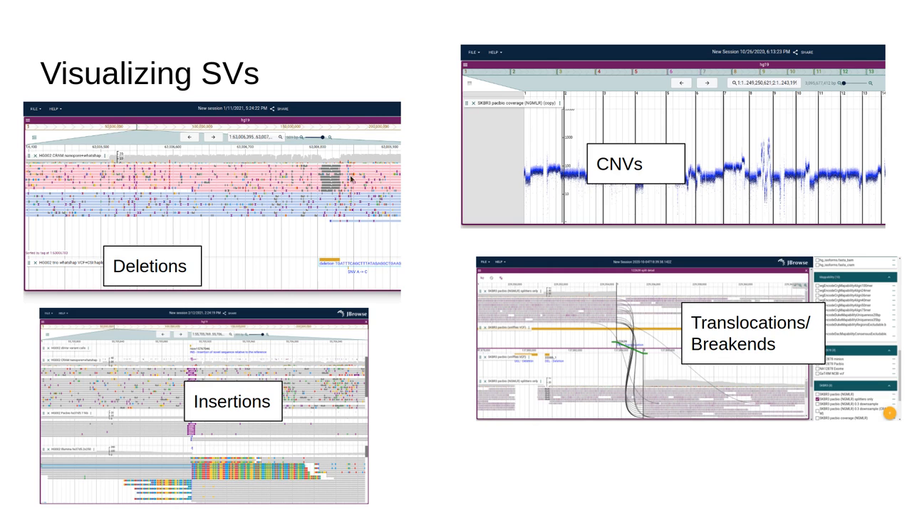
pyautogui.moveTo(335, 180)
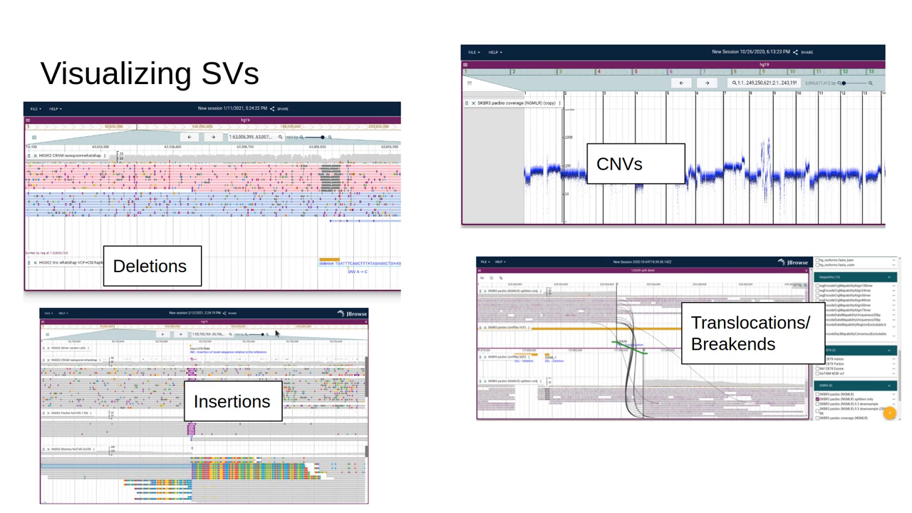
pyautogui.moveTo(171, 369)
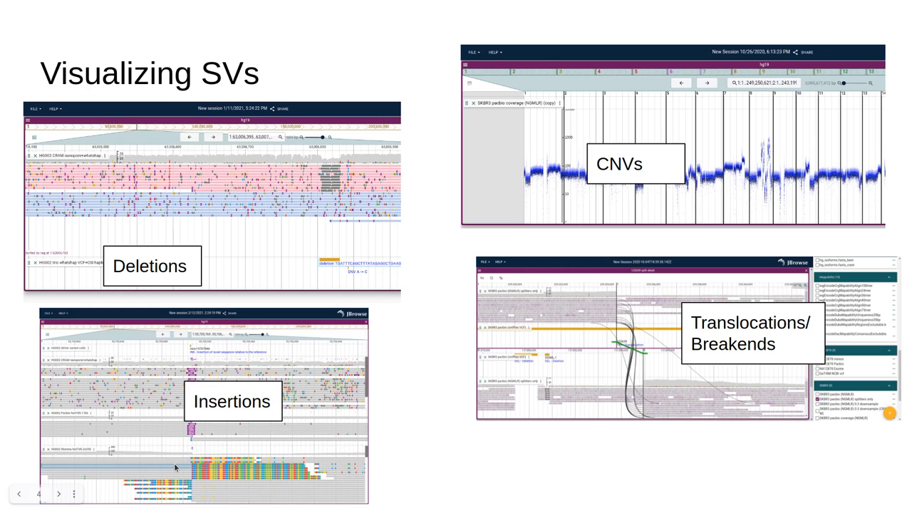
pyautogui.moveTo(194, 475)
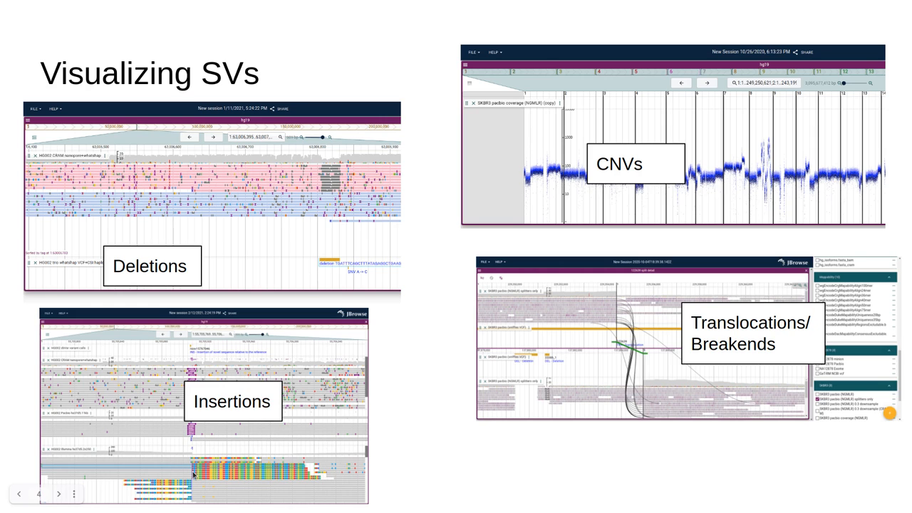
pyautogui.moveTo(185, 492)
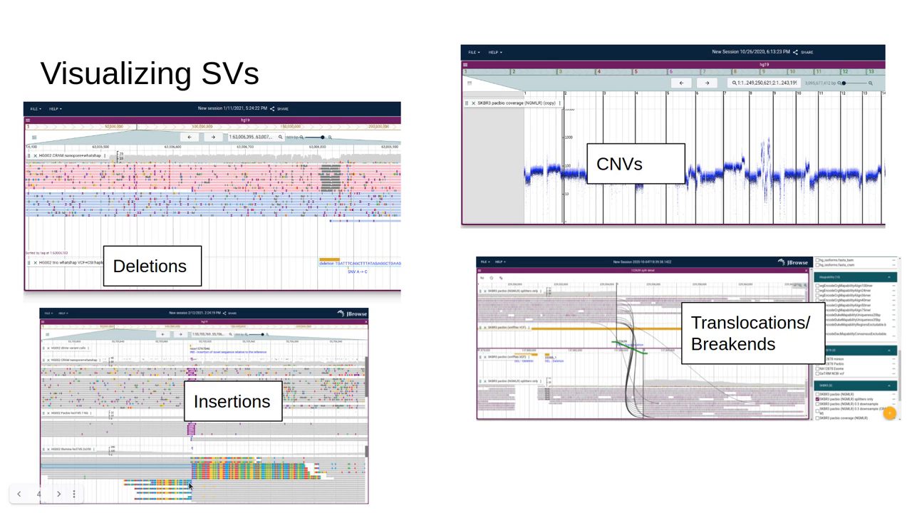
pyautogui.moveTo(510, 157)
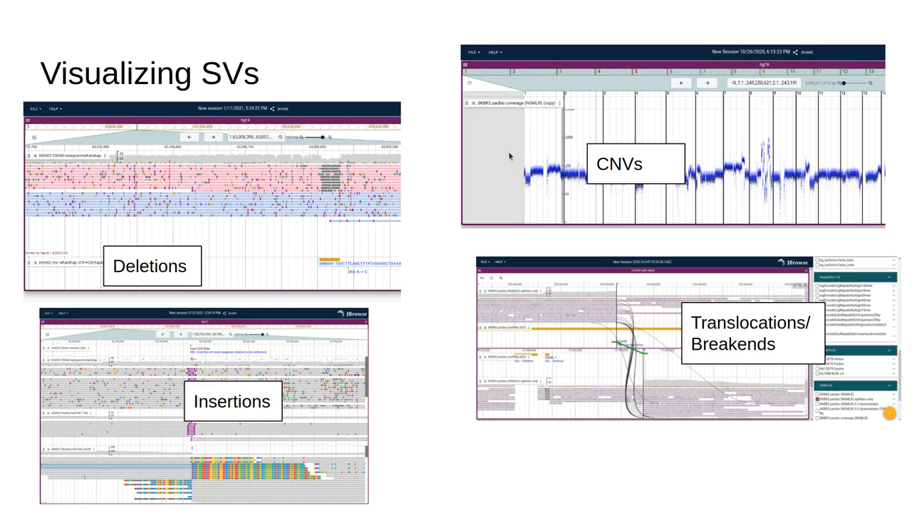
pyautogui.moveTo(553, 116)
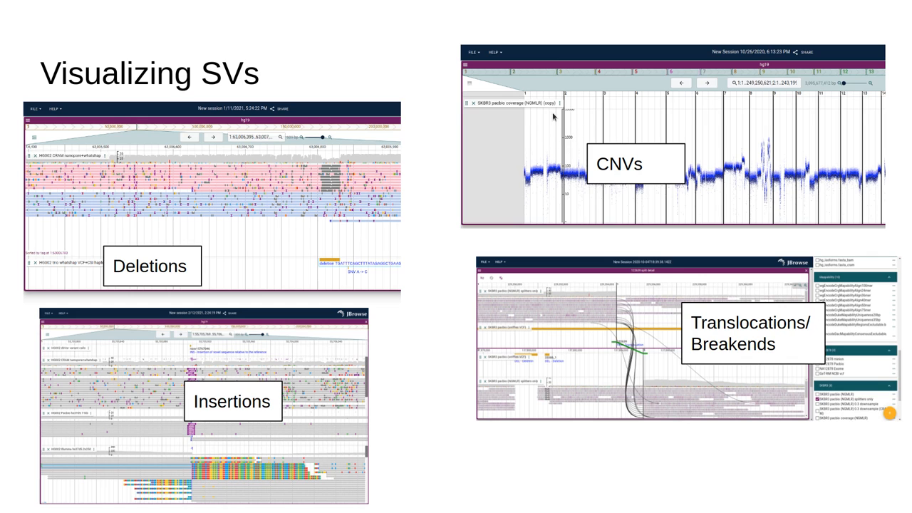
pyautogui.moveTo(790, 111)
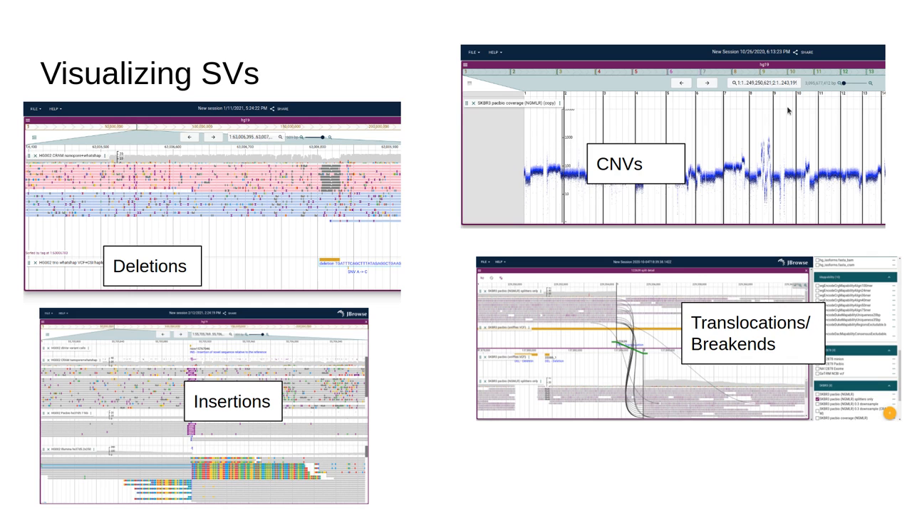
pyautogui.moveTo(855, 114)
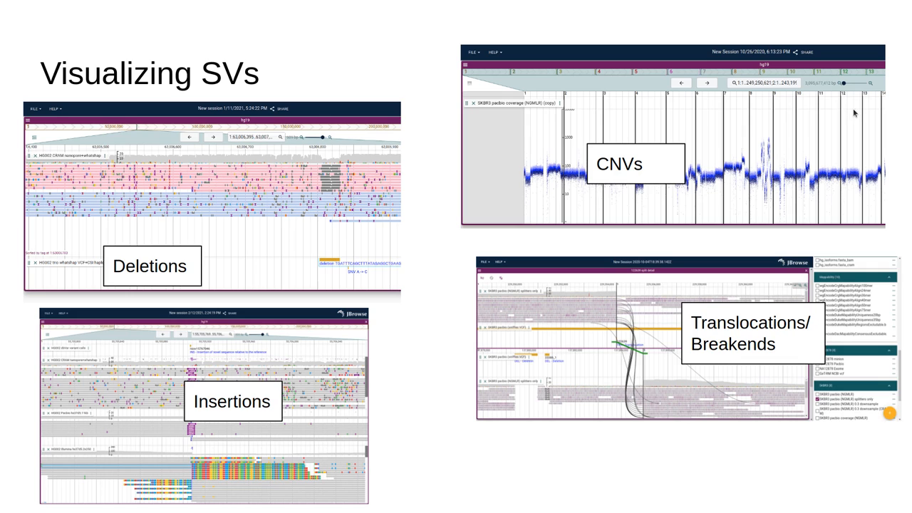
pyautogui.moveTo(584, 152)
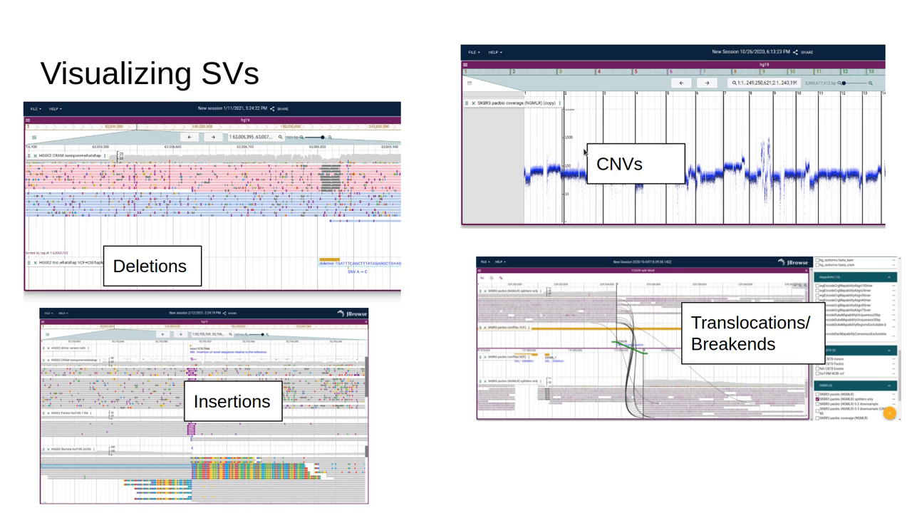
pyautogui.moveTo(679, 155)
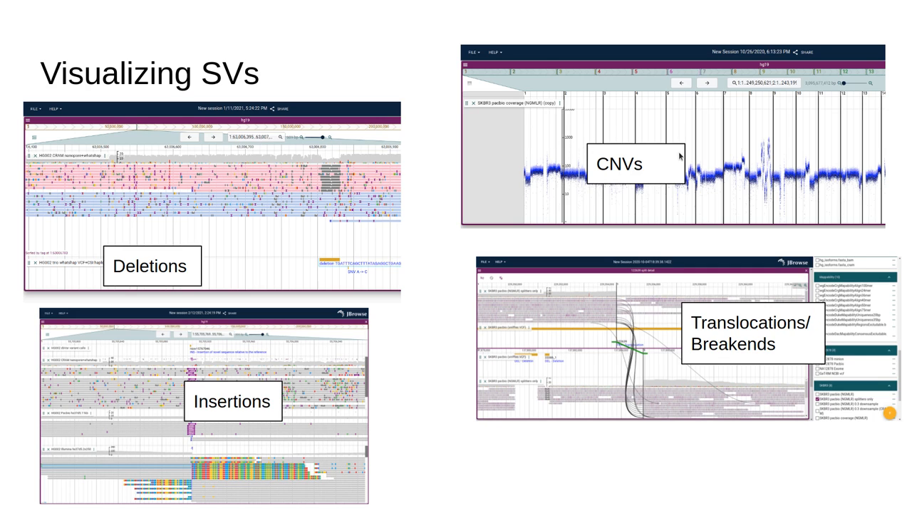
pyautogui.moveTo(725, 177)
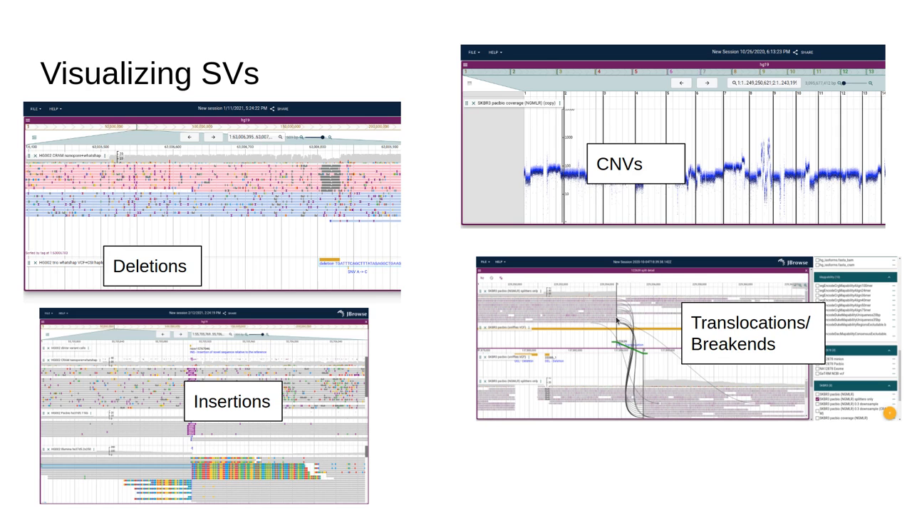
pyautogui.moveTo(521, 310)
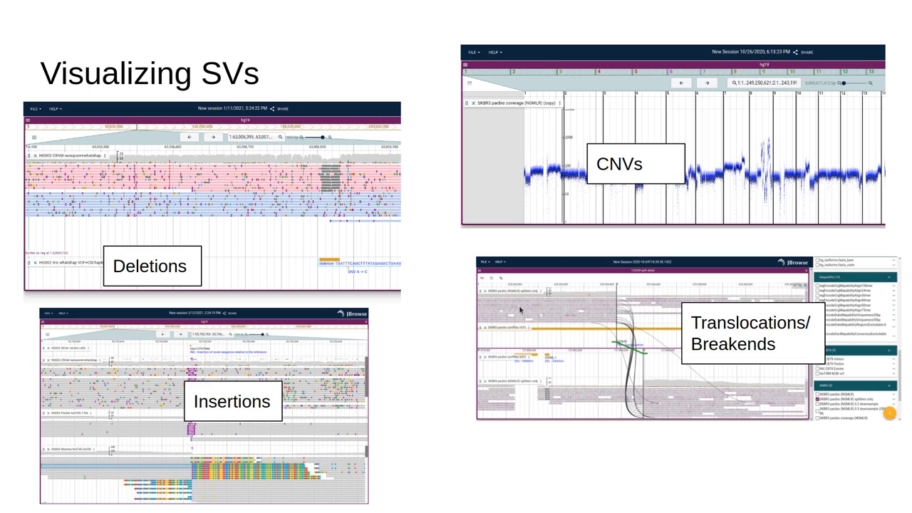
pyautogui.moveTo(484, 288)
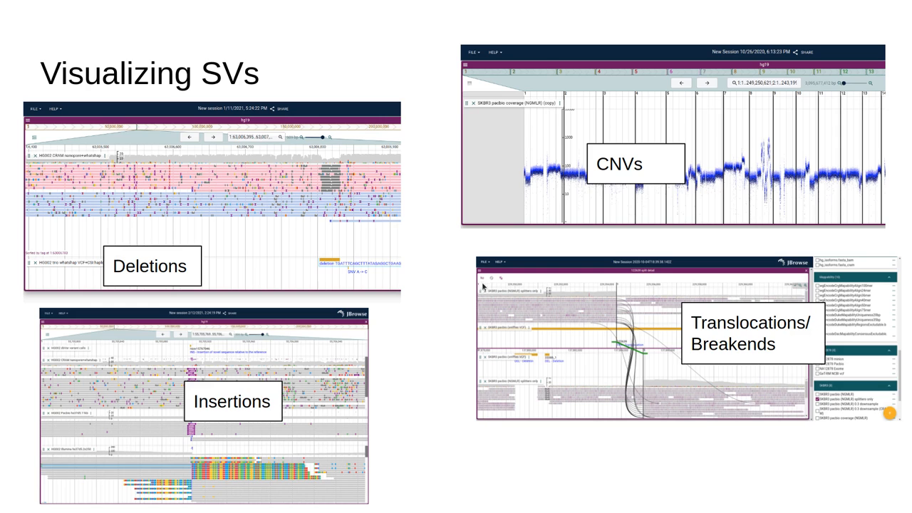
pyautogui.moveTo(630, 383)
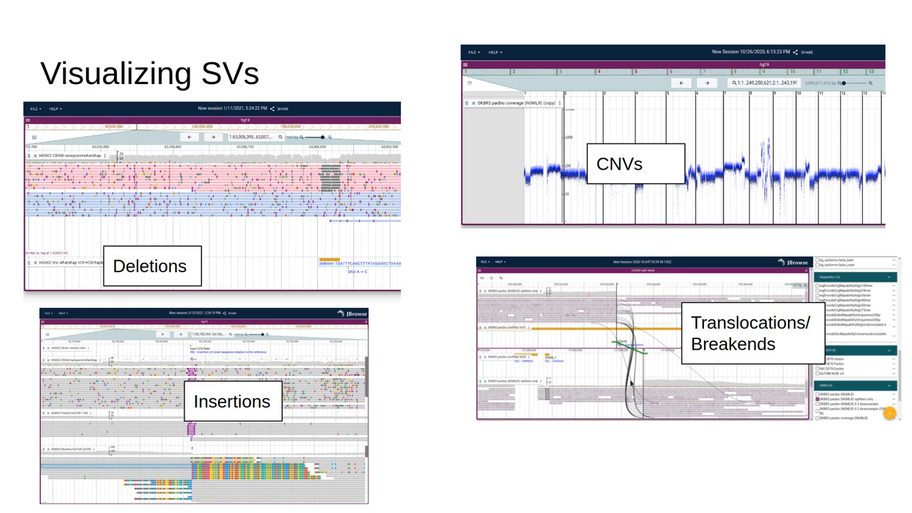
pyautogui.moveTo(639, 331)
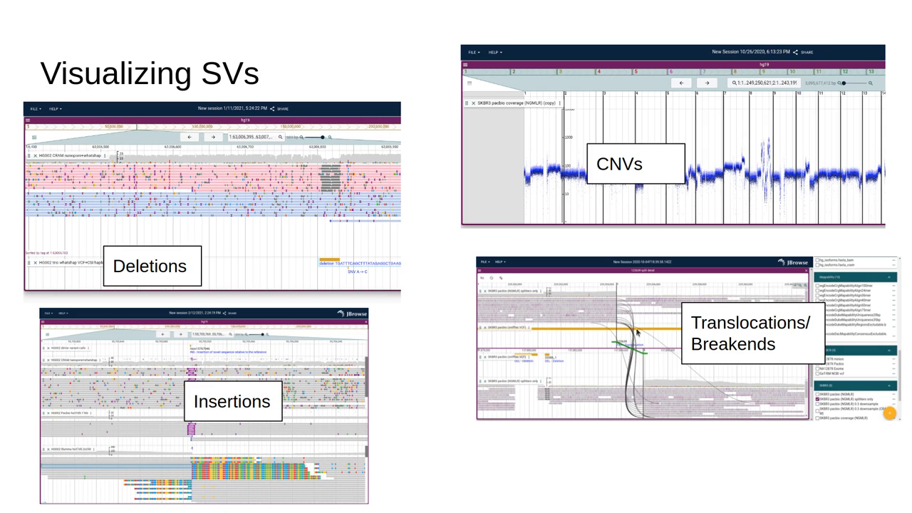
pyautogui.moveTo(657, 407)
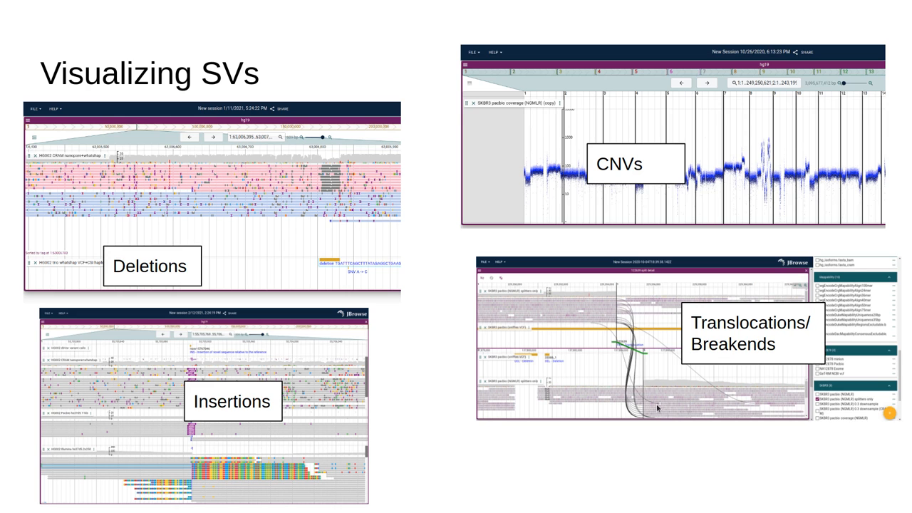
# Advance through the synteny-style SV views slide to the extra features slide.
pyautogui.press('right')
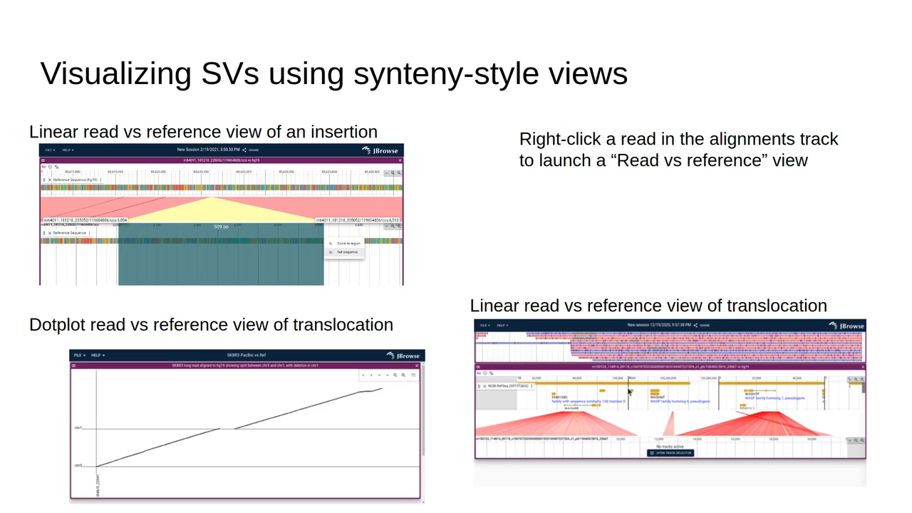
pyautogui.moveTo(728, 383)
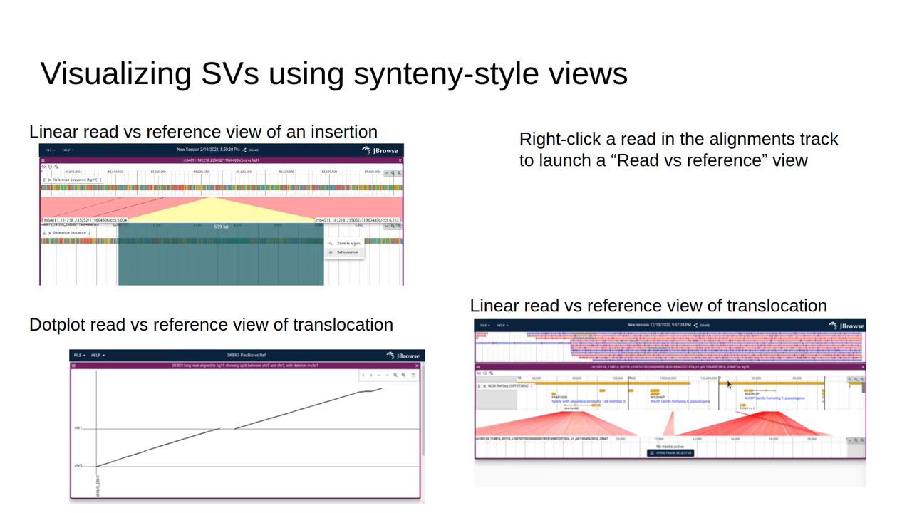
pyautogui.press('right')
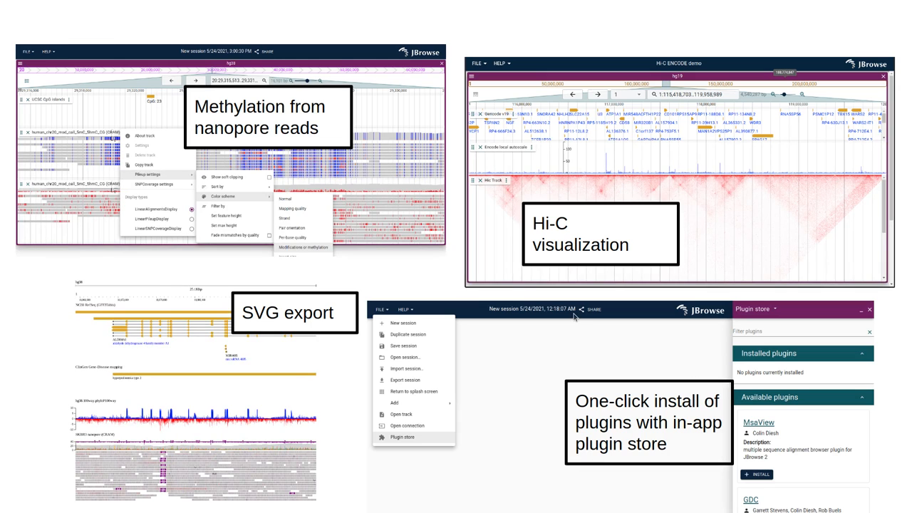
pyautogui.moveTo(434, 211)
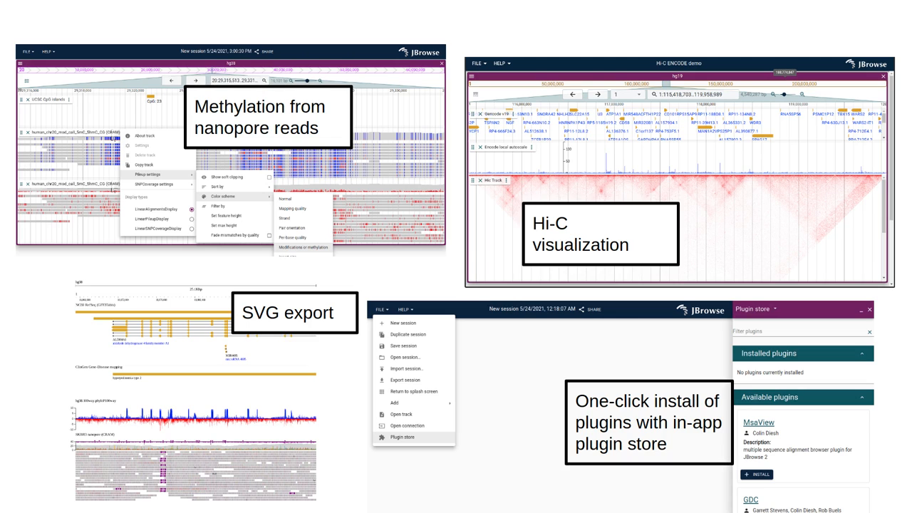
pyautogui.moveTo(256, 340)
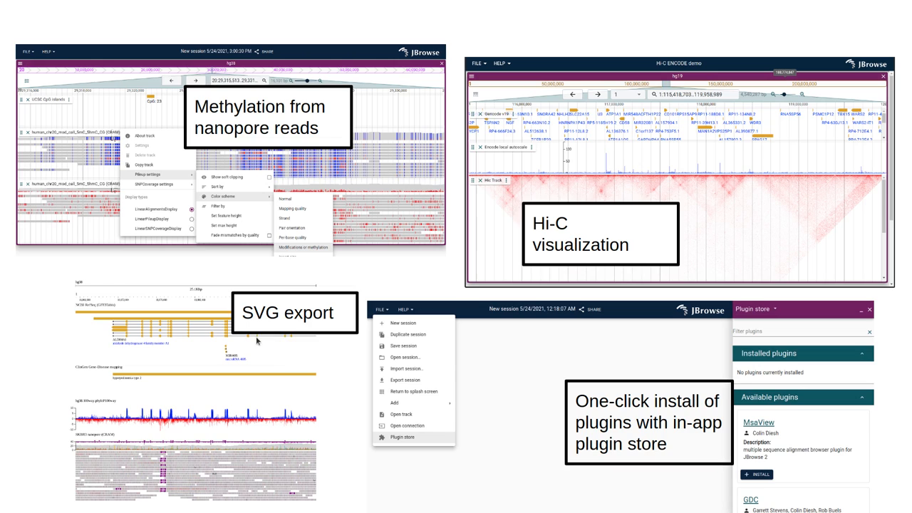
pyautogui.moveTo(410, 368)
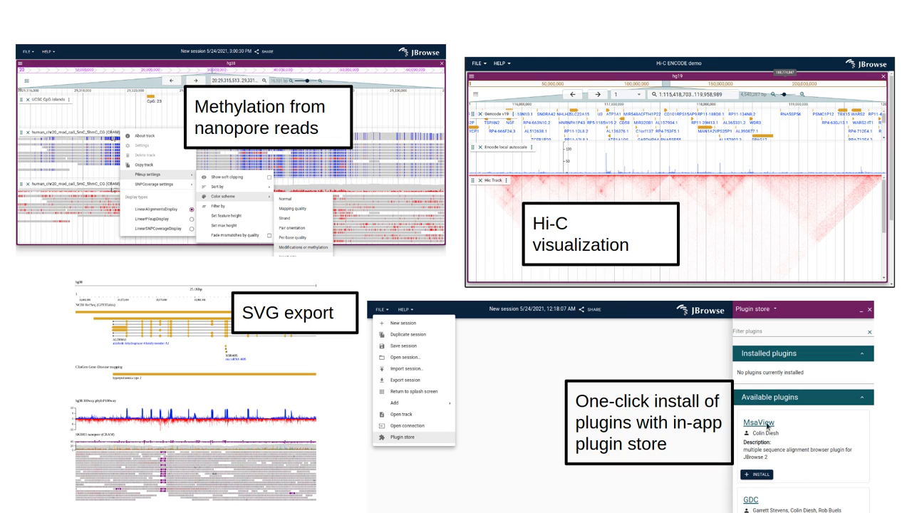
pyautogui.moveTo(773, 486)
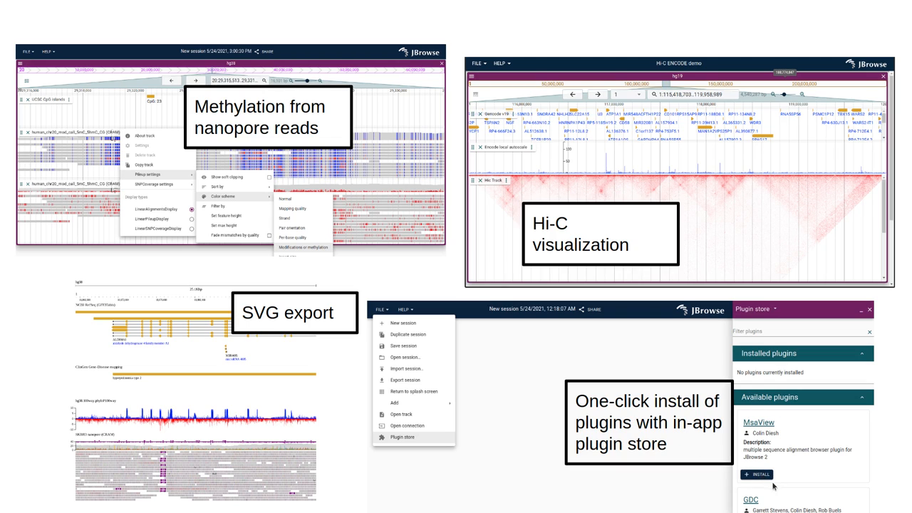